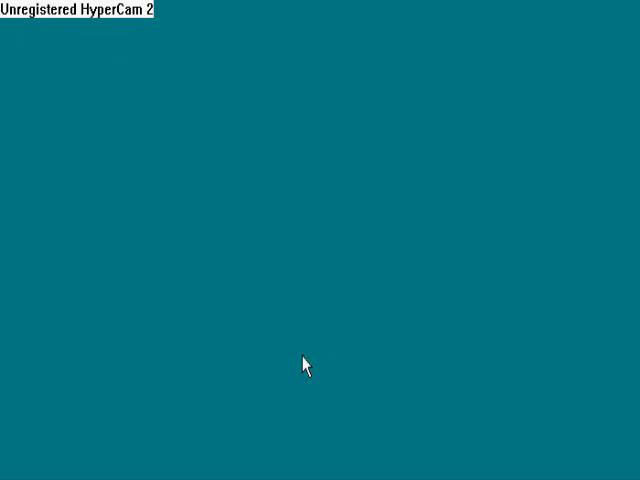
Create a new desktop folder and name it mujweb
right_click(305, 365)
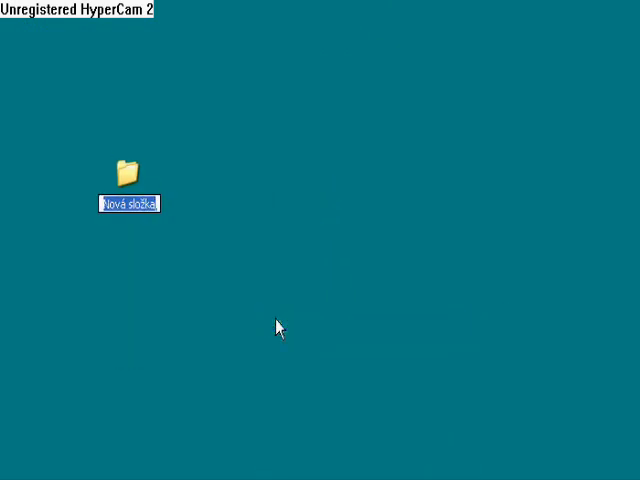
text(mujweb)
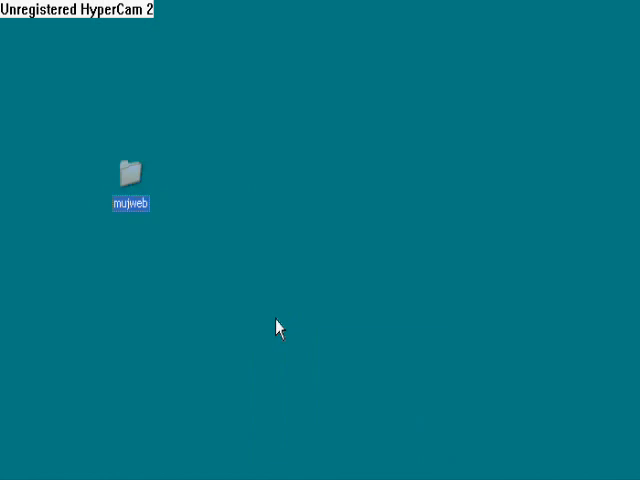
drag(130, 175, 190, 195)
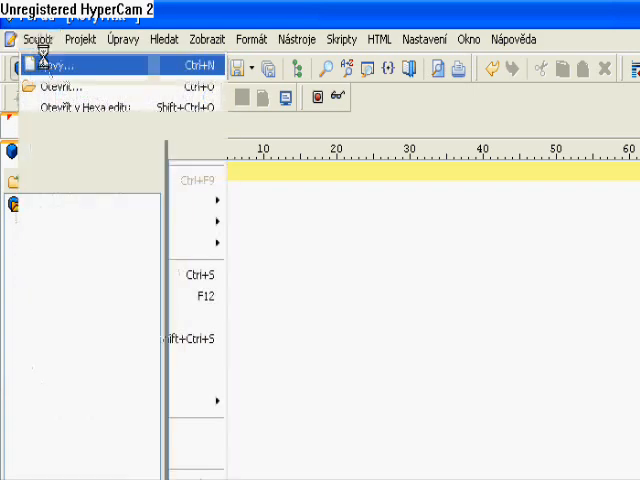
Create a new file from the HTML template with an empty title and body
click(60, 65)
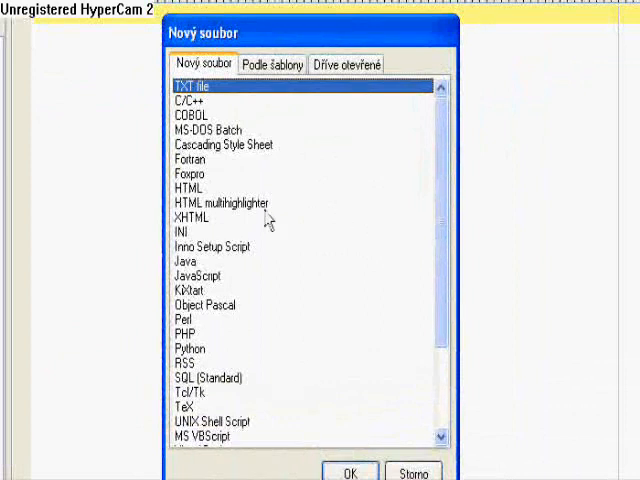
click(195, 216)
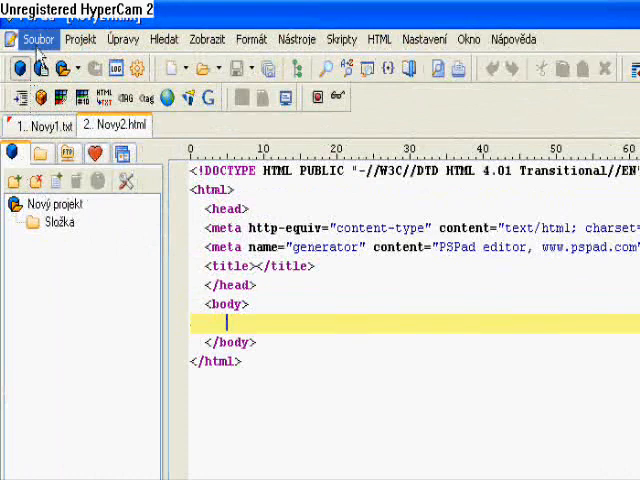
Save the page as index.html in the desktop's mujweb folder
click(40, 39)
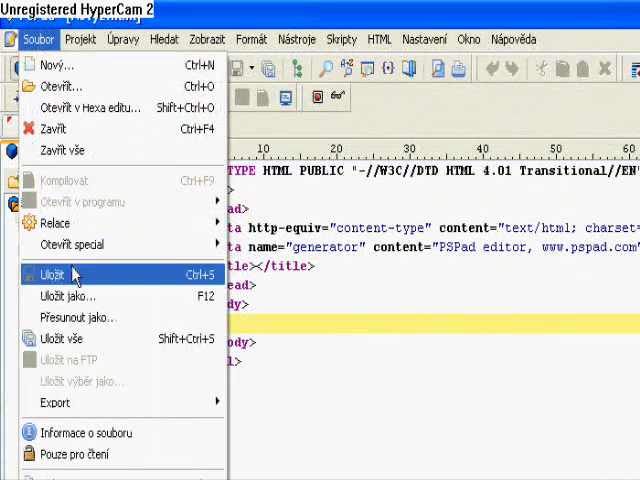
click(65, 296)
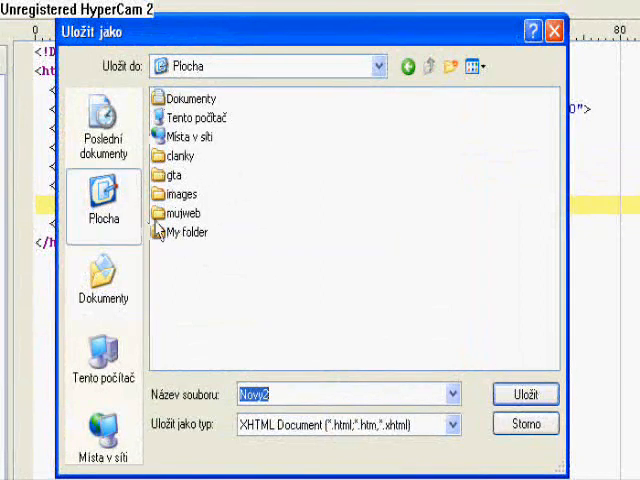
double_click(183, 213)
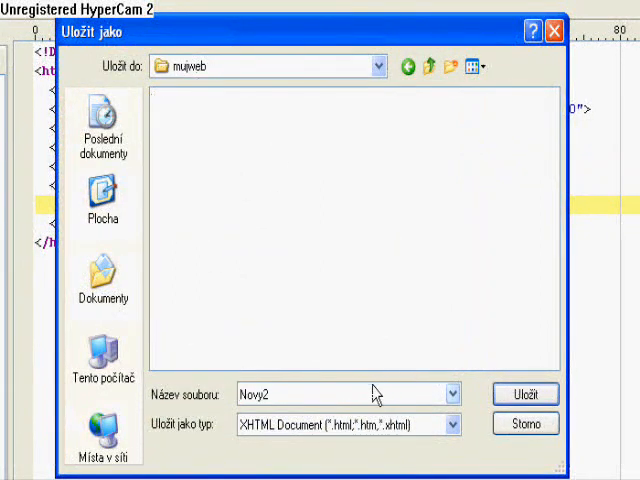
text(index)
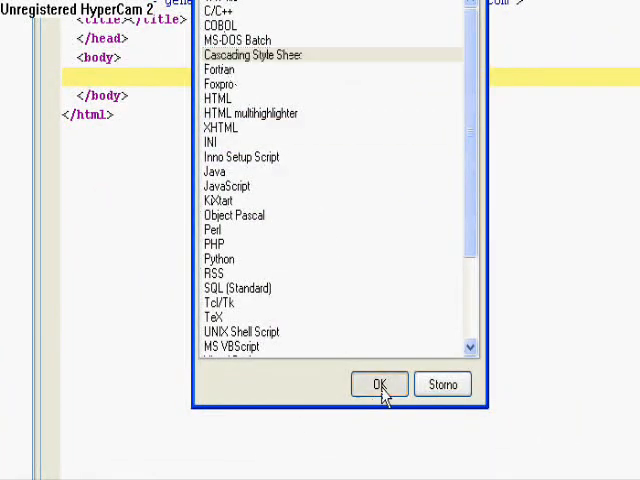
Create a Cascading Style Sheet file and save it as style.css in mujweb
click(378, 384)
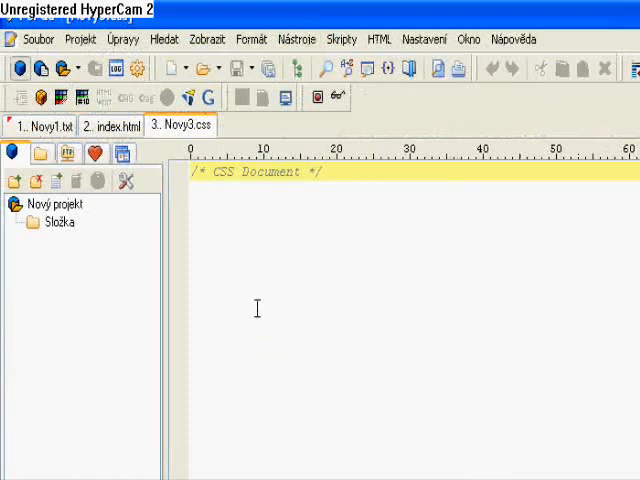
click(40, 39)
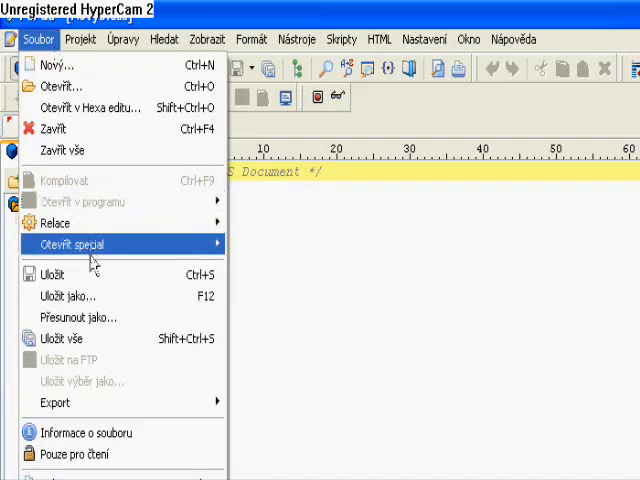
click(70, 296)
text(s)
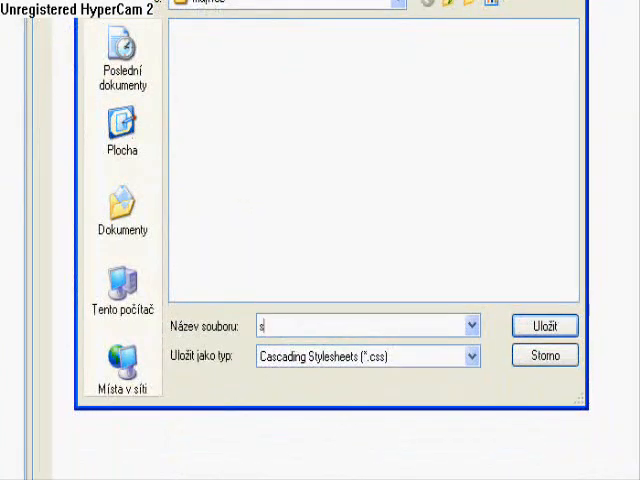
text(tyle)
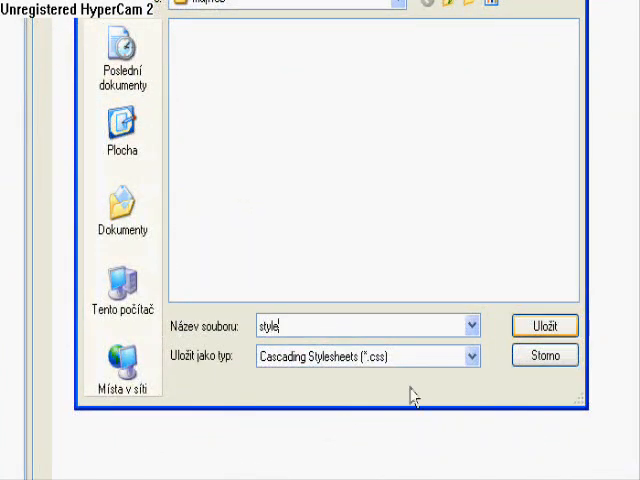
click(544, 326)
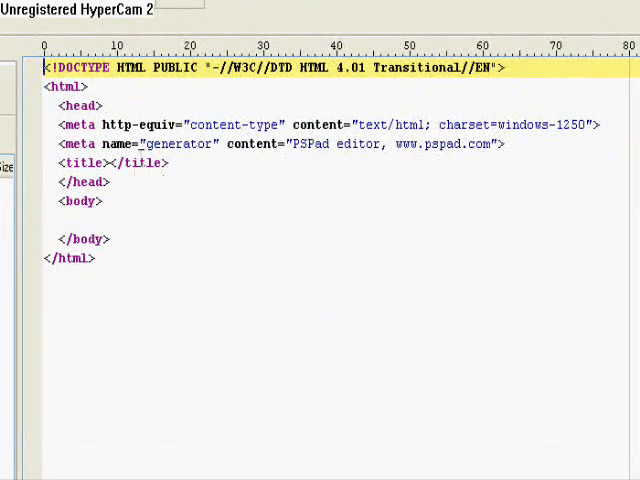
Add a link tag with href="style.css", rel="stylesheet", type="text/css" inside the head
key(Enter)
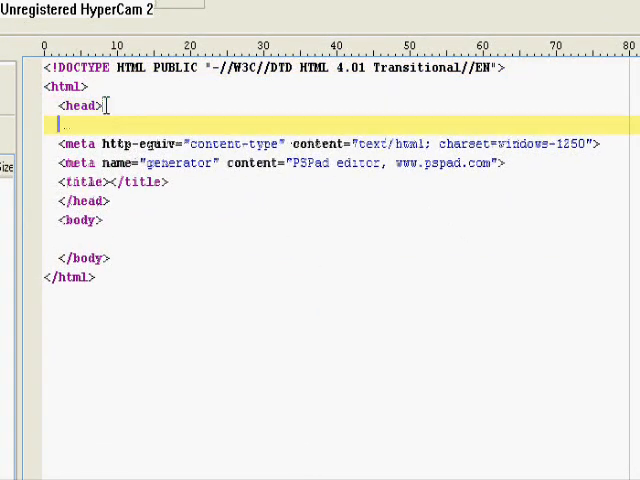
text(<link>)
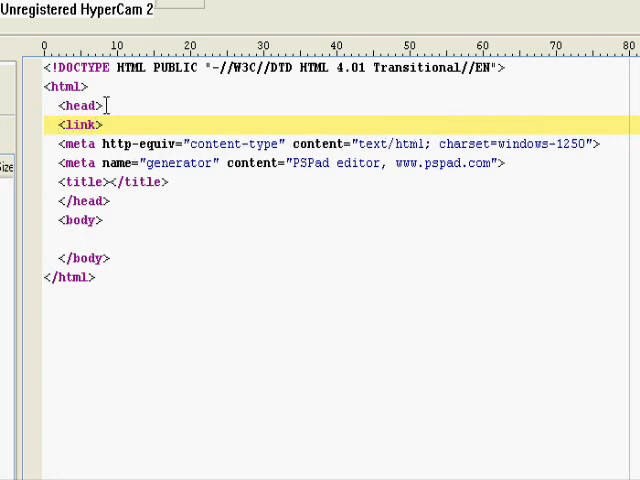
text(href=)
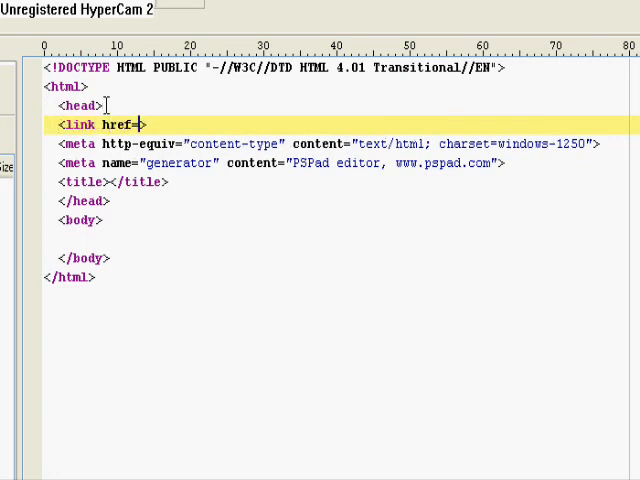
text("")
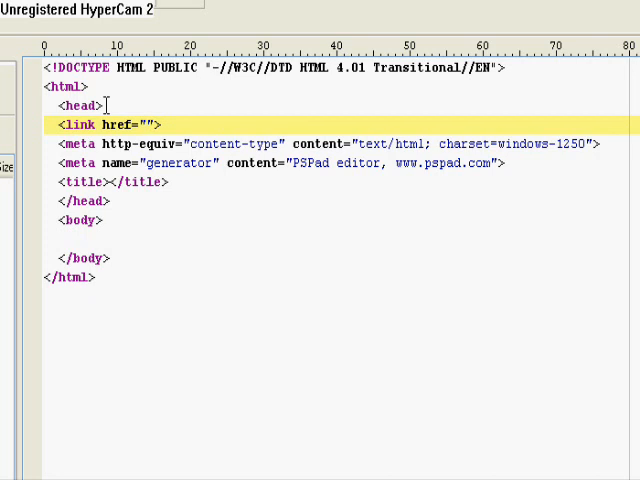
text(style.css)
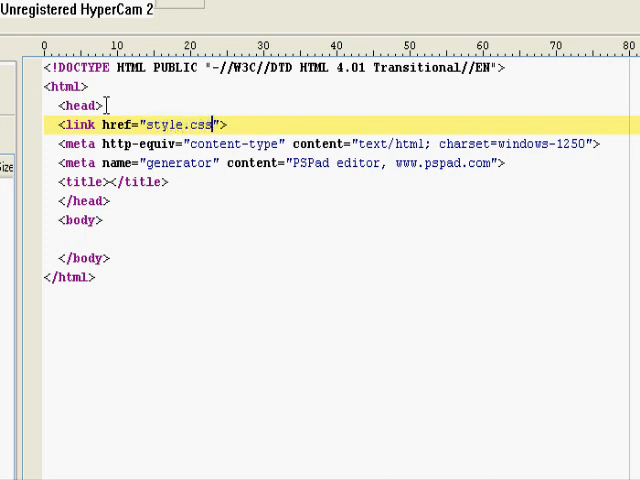
text(rel)
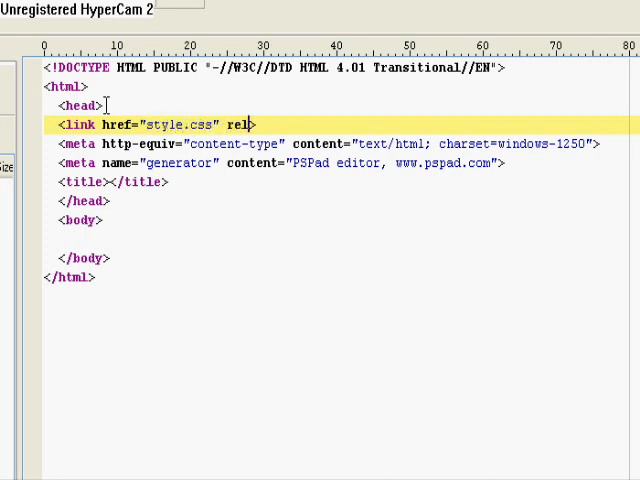
text(="styl")
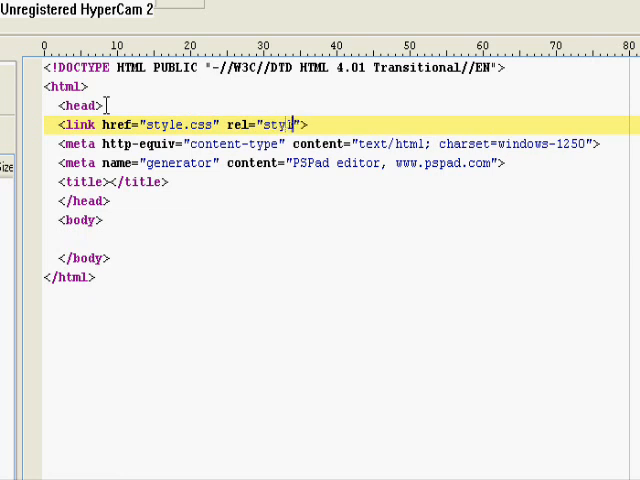
text(sheet)
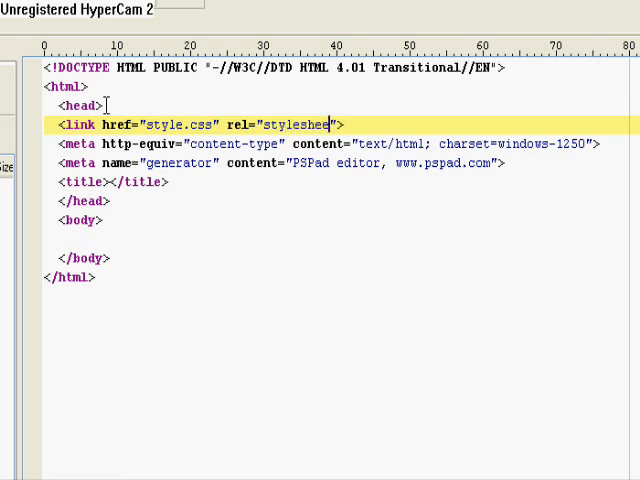
text(ty)
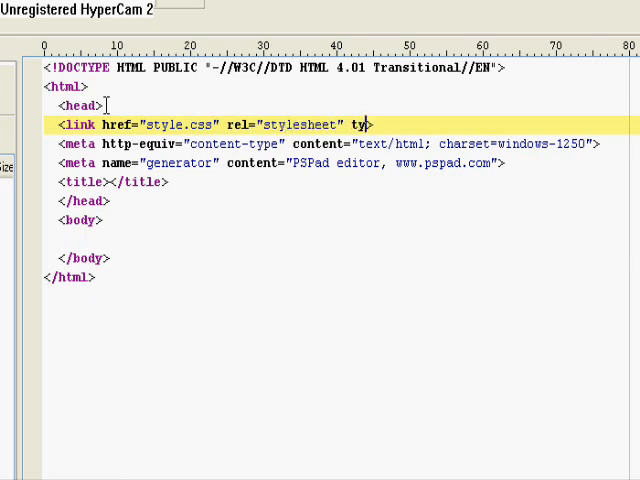
text(pe="")
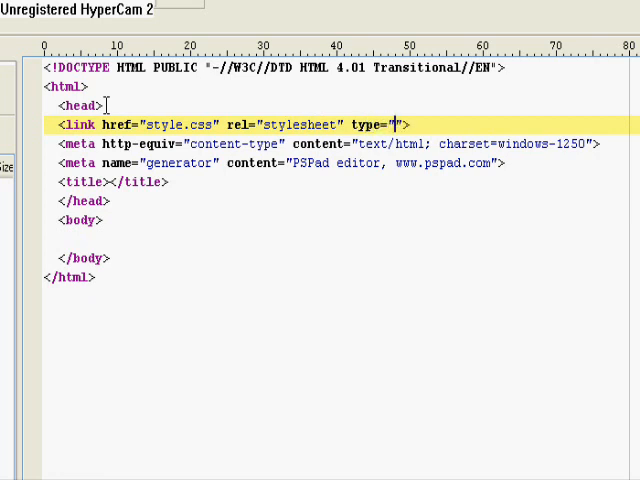
text(text/)
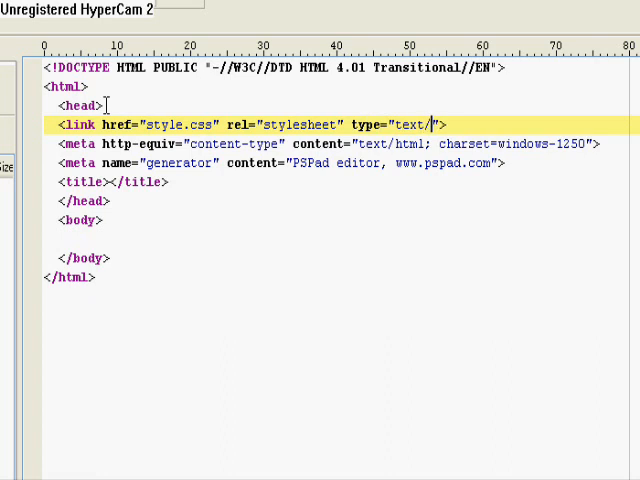
text(css)
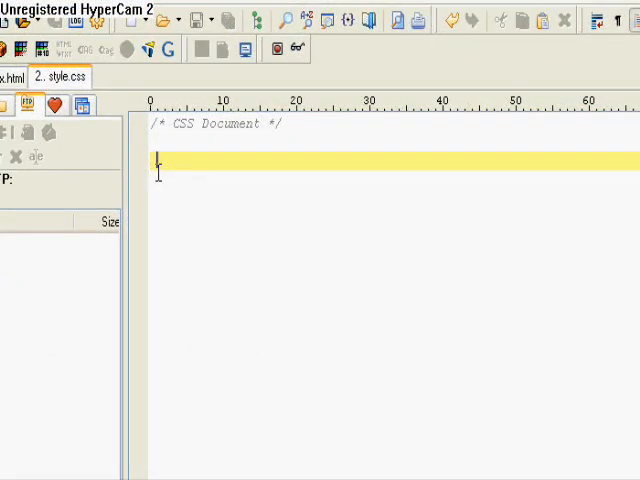
Write the rule 'body { background: red; }' in style.css
text(body)
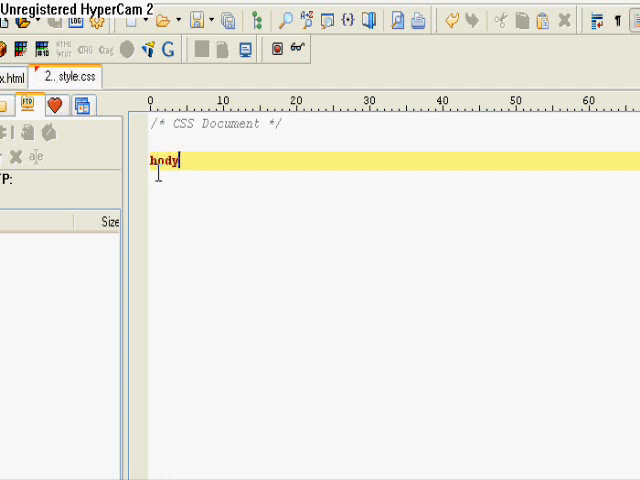
text(" ")
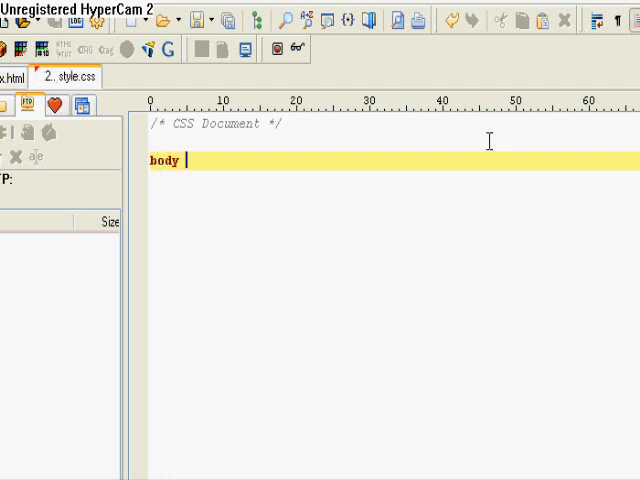
text({)
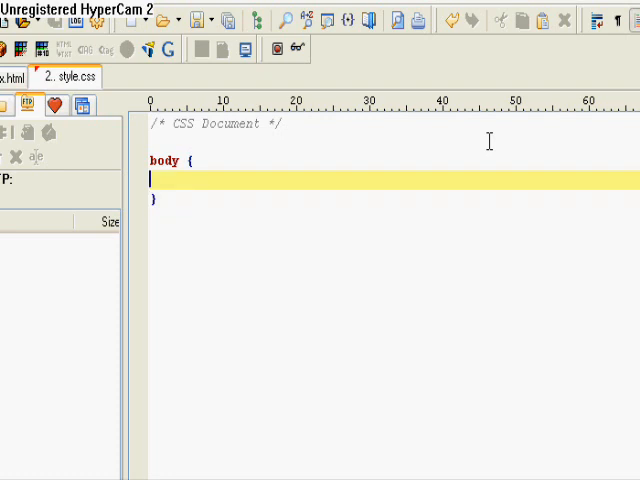
text(backgro)
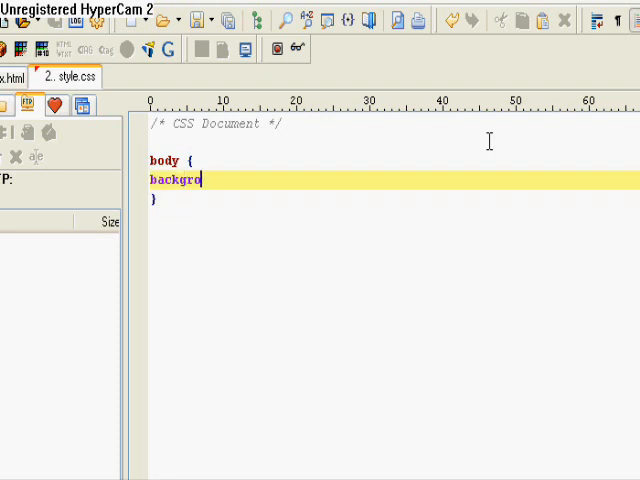
text(und:)
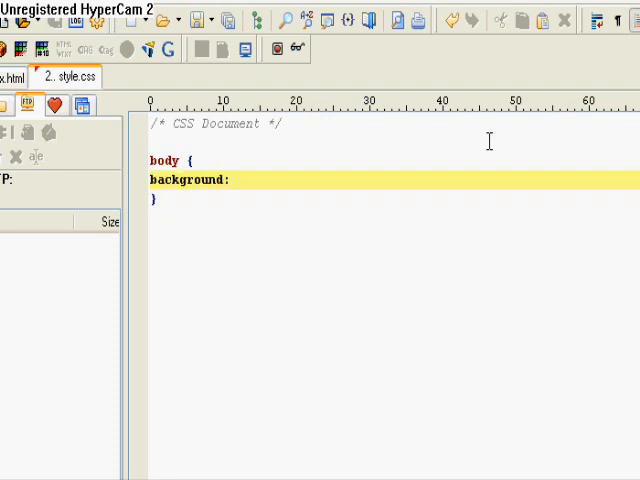
text(red;)
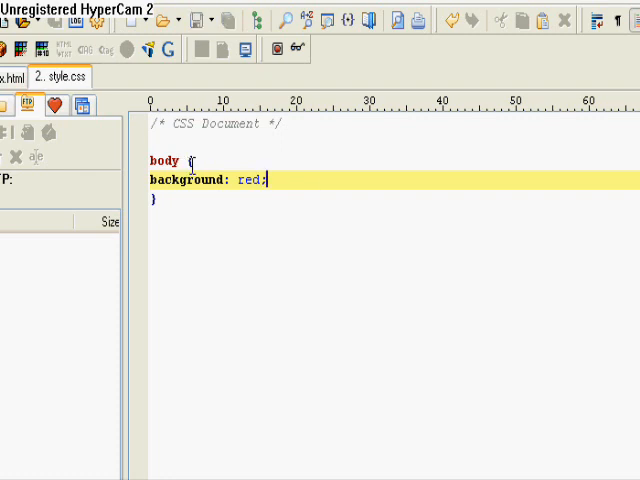
click(35, 39)
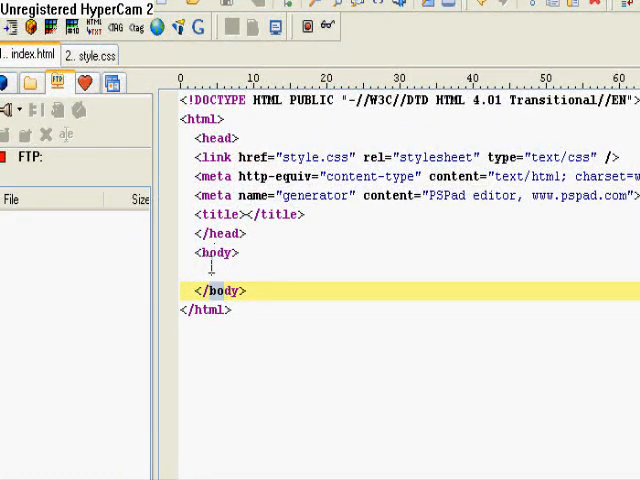
Type the word TEXT eight times between index.html's body tags
click(205, 252)
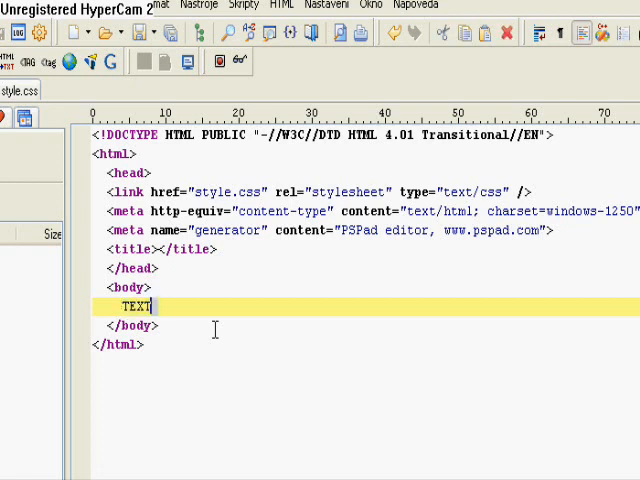
text(TEXT)
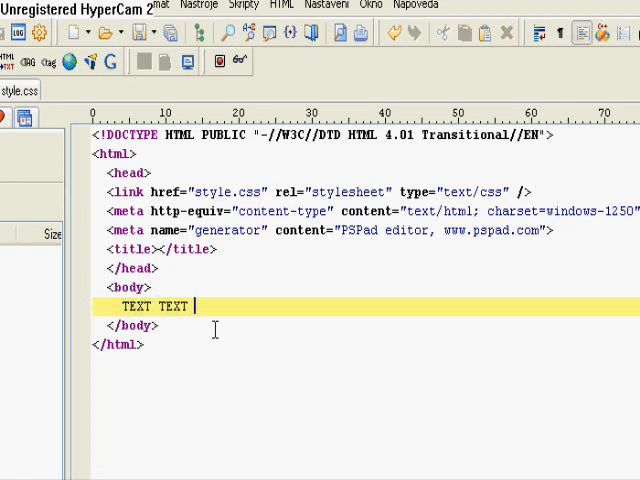
text(TEXT TEXT TEXT TEXT TEXT TEXT TEXT)
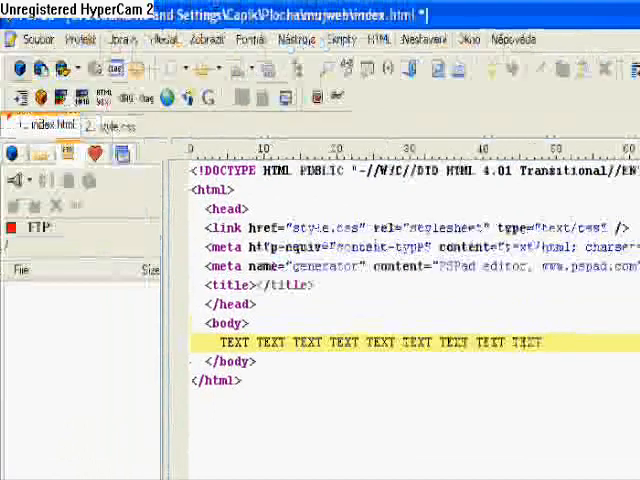
Add 'color: blue;' to the body rule in style.css
click(38, 39)
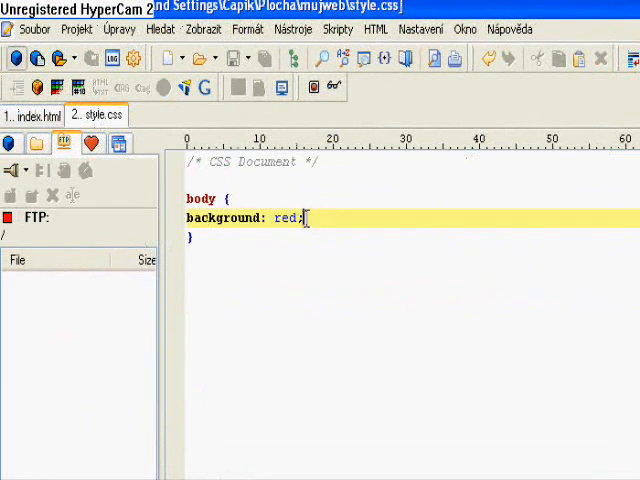
text(colo)
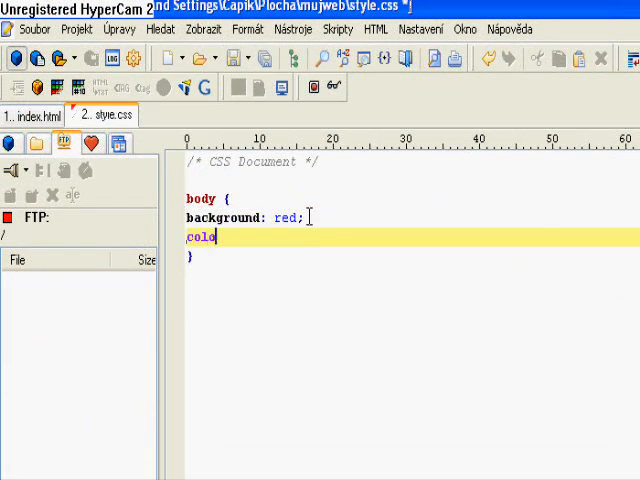
text(r:)
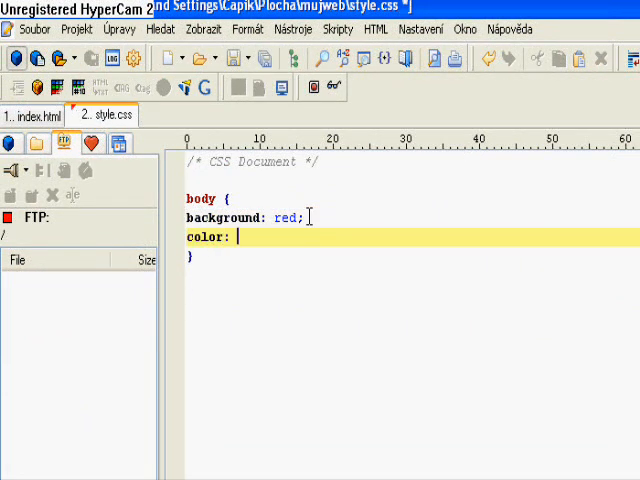
text(bl)
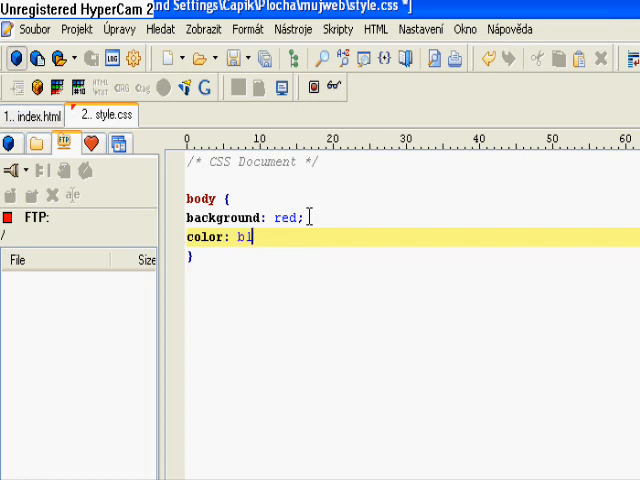
text(ue;)
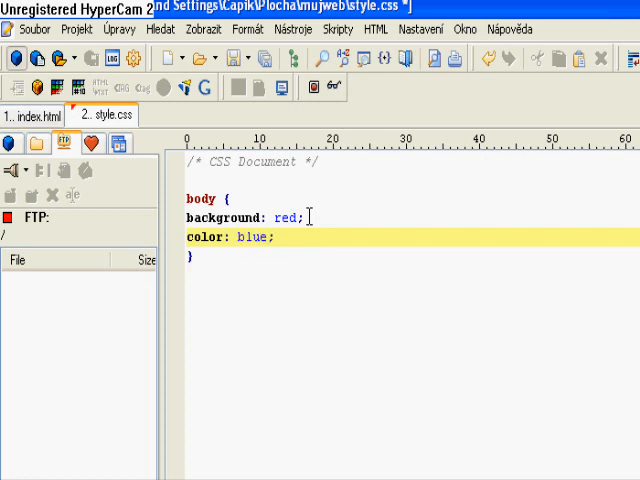
click(36, 39)
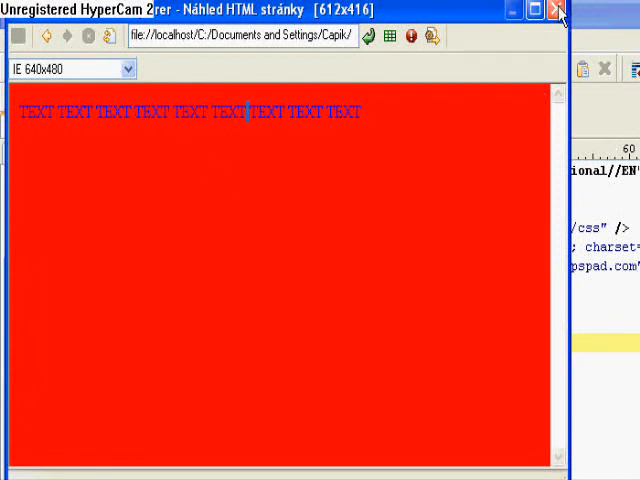
click(557, 11)
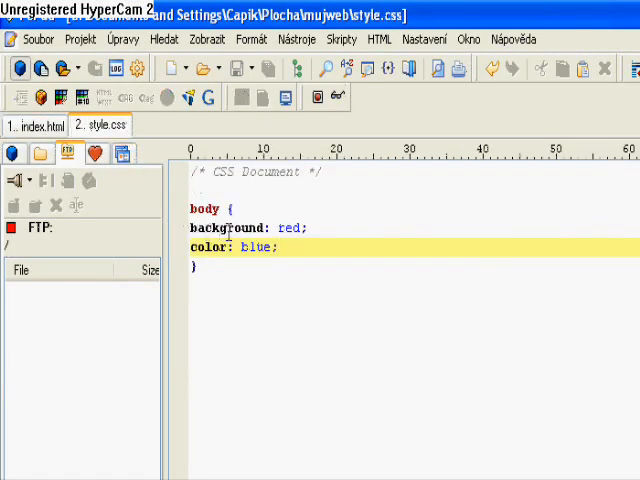
Replace blue with white in style.css's color declaration
text(wh)
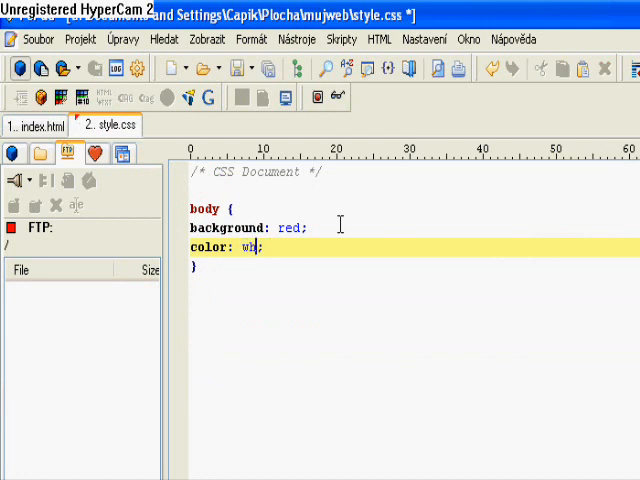
text(ite)
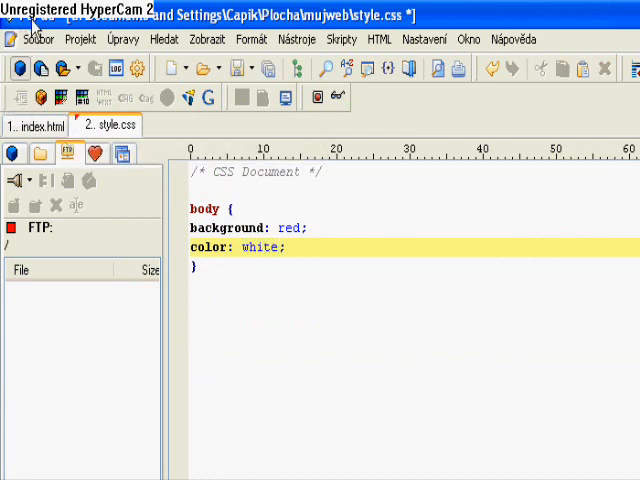